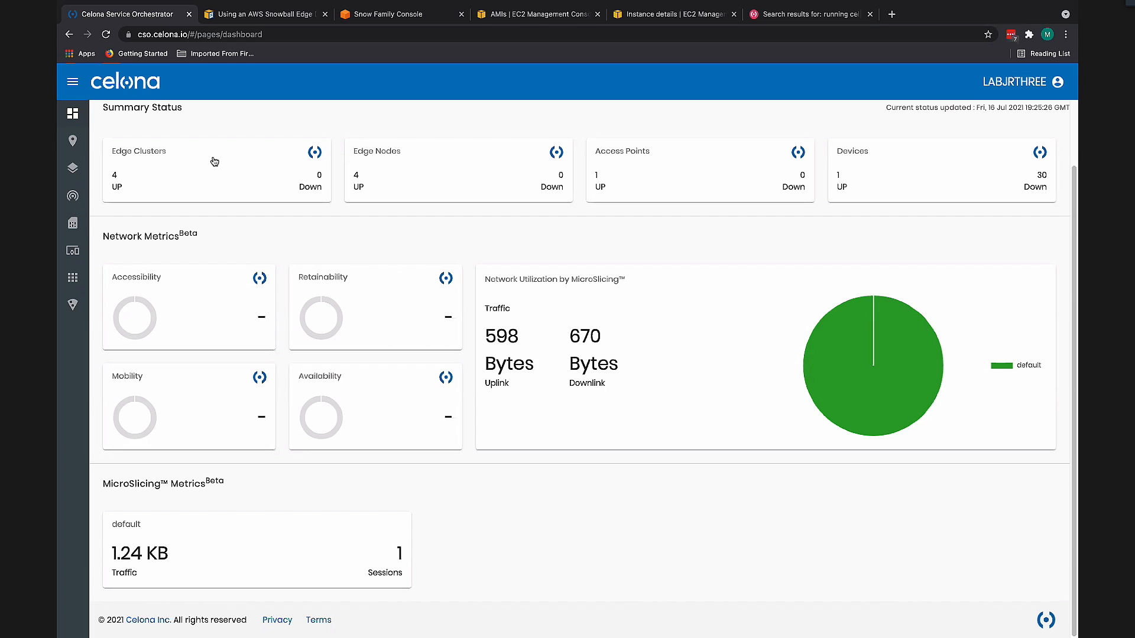
- Navigate from the side menu to the Devices inventory
click(72, 82)
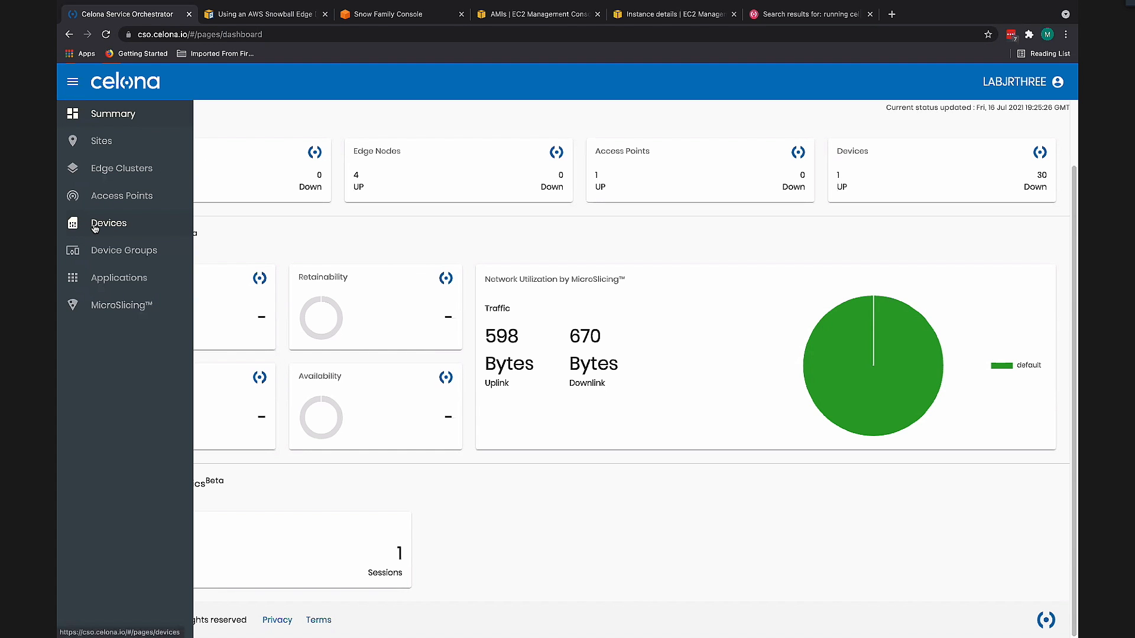
click(109, 223)
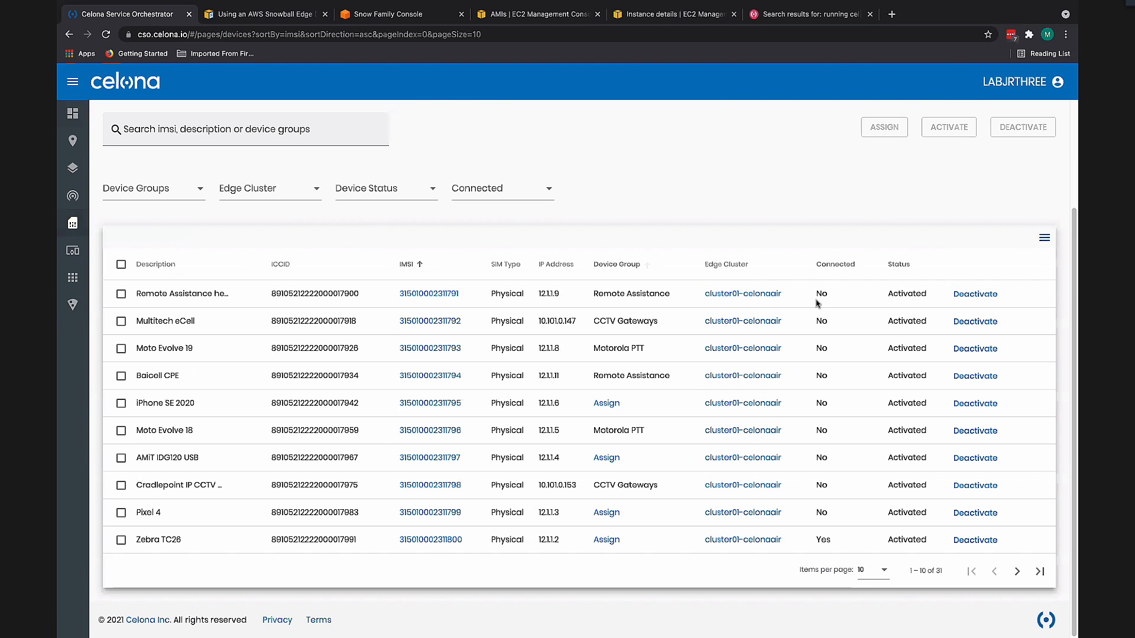
mouse_move(1008, 541)
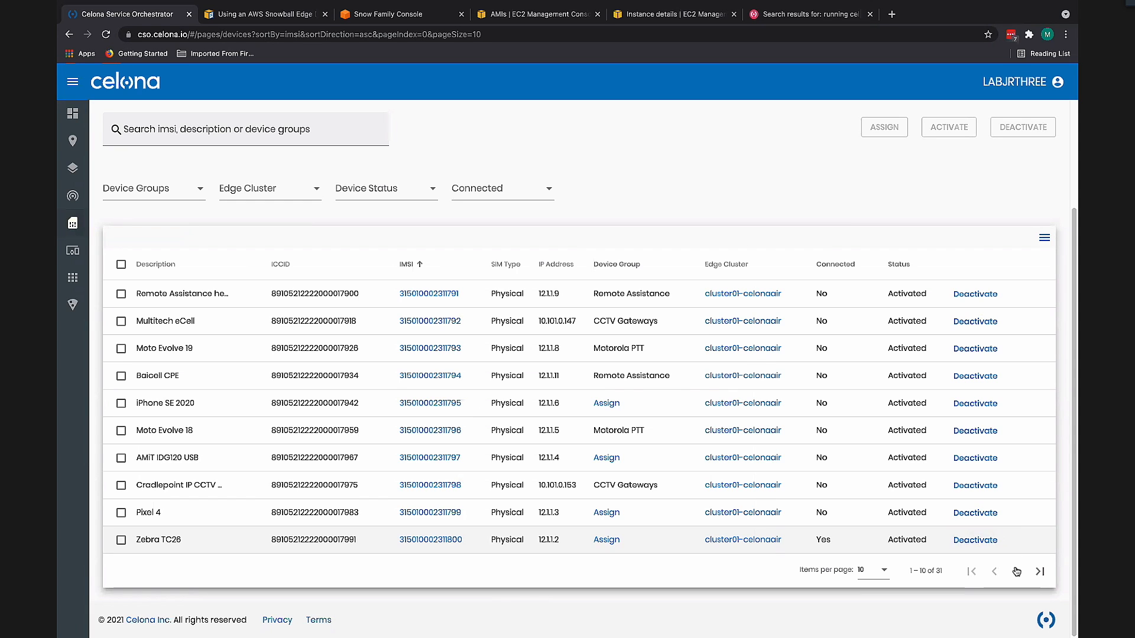
- Page through the device list to its last page showing the provisioned, unassigned eSIMs
click(1017, 571)
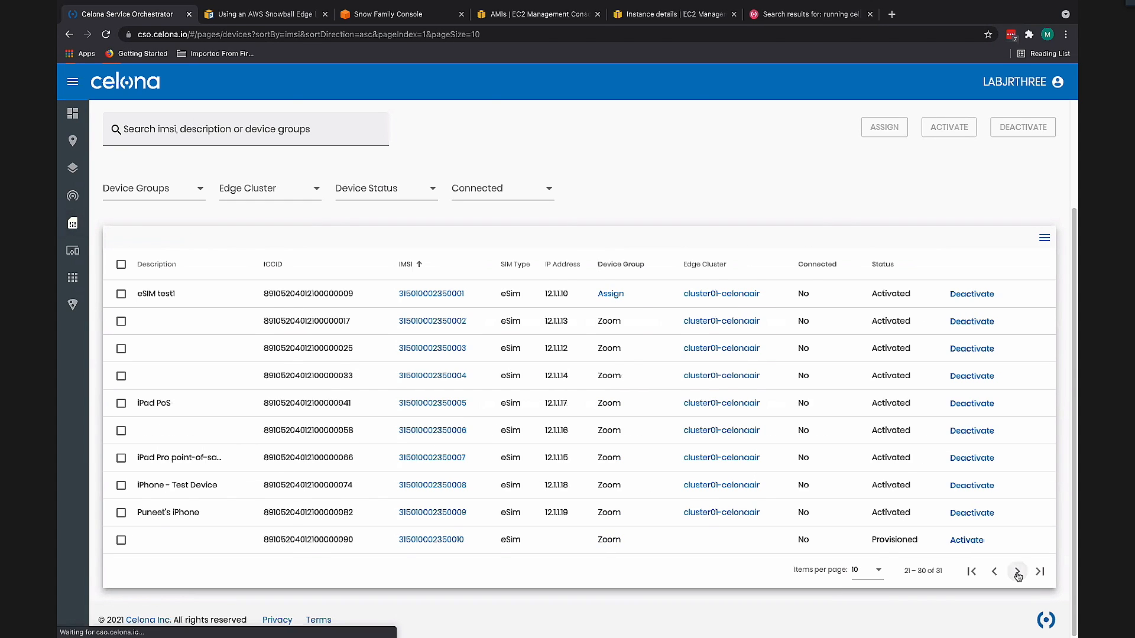
click(1018, 572)
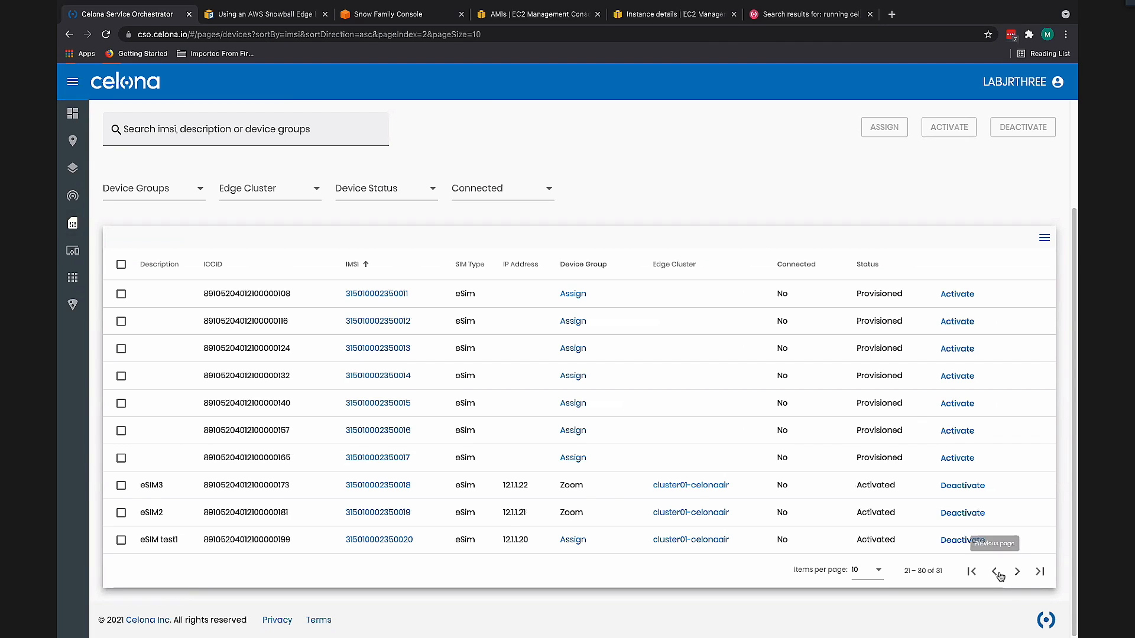
click(971, 571)
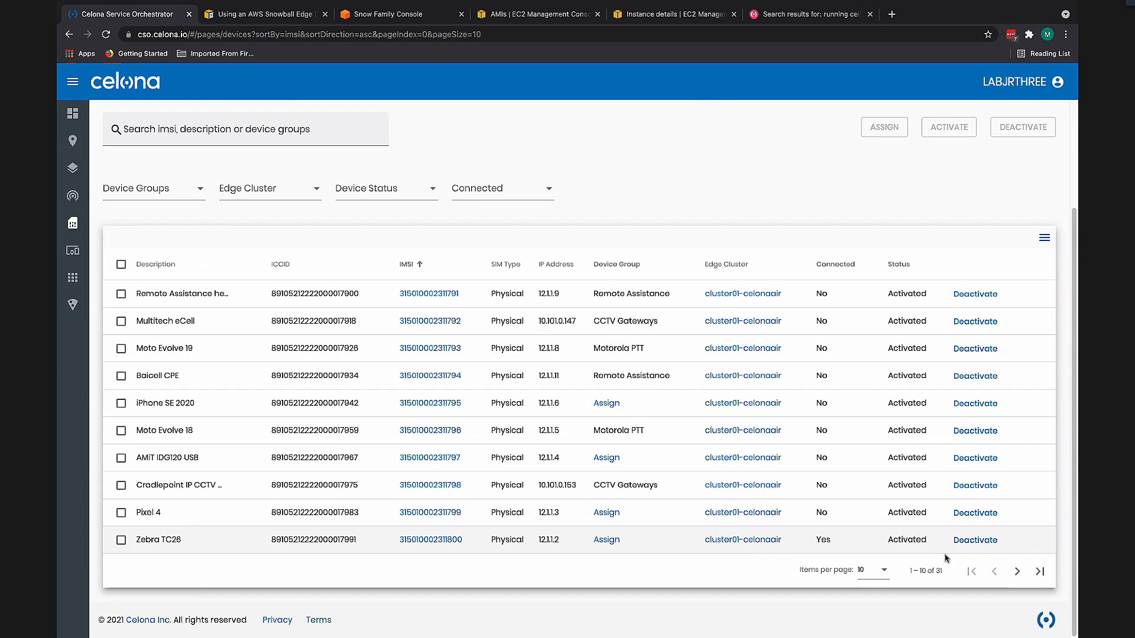
click(1017, 571)
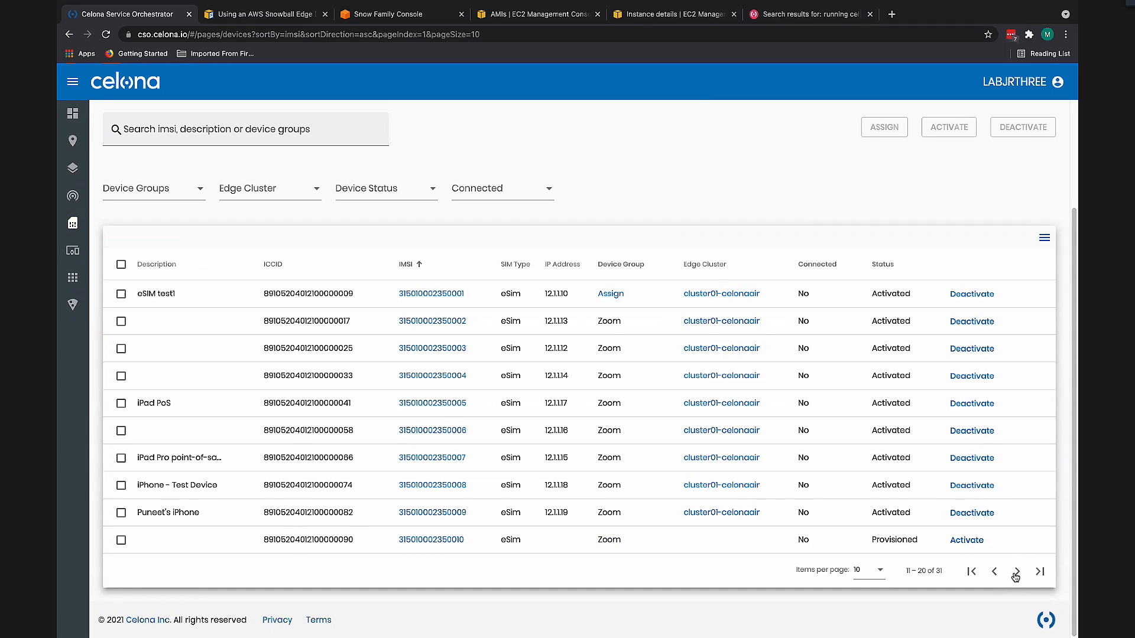
click(1014, 571)
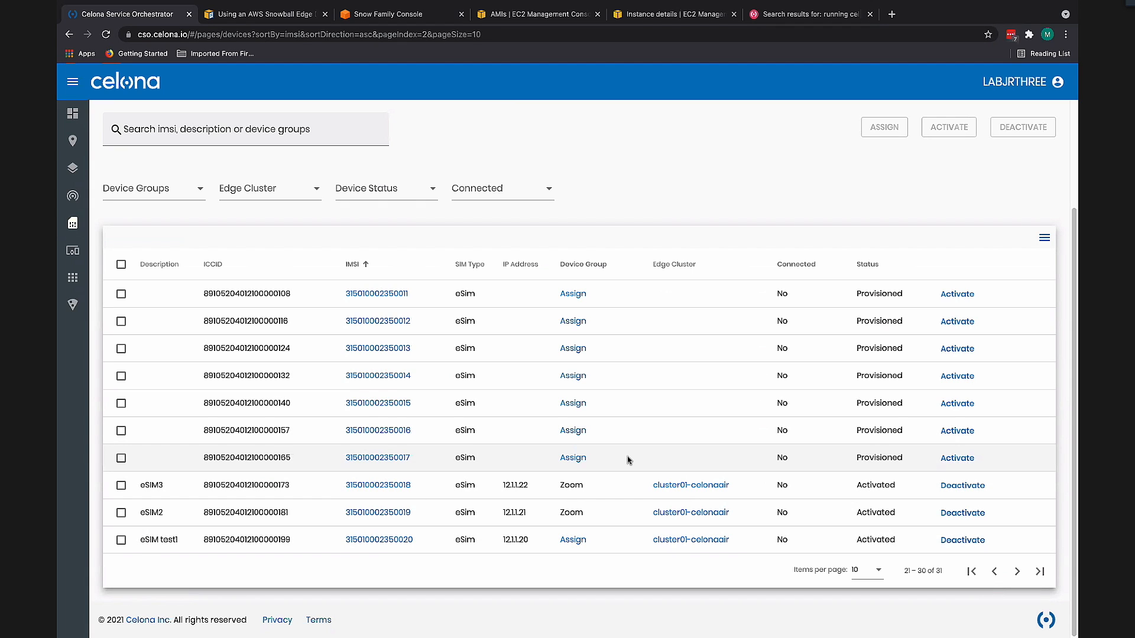
mouse_move(709, 475)
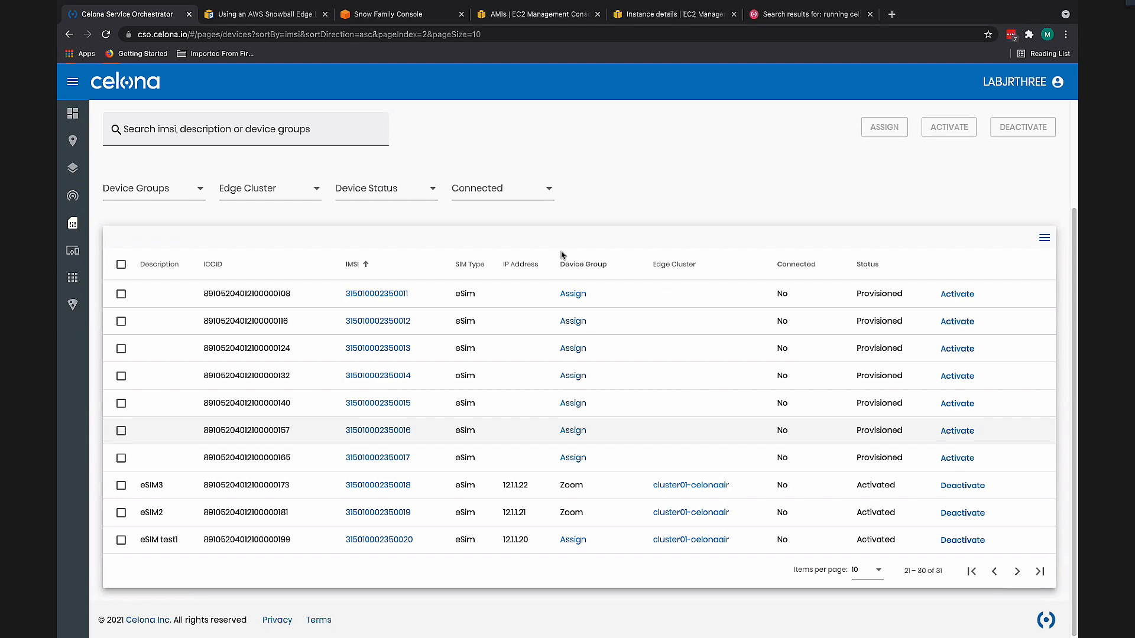
click(572, 293)
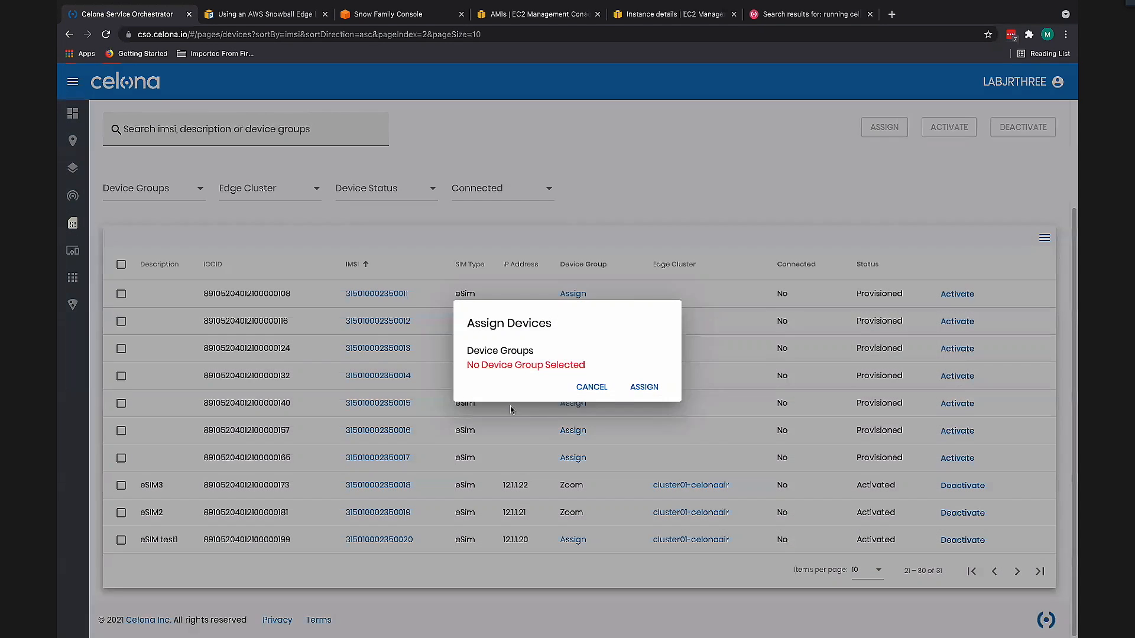
click(471, 387)
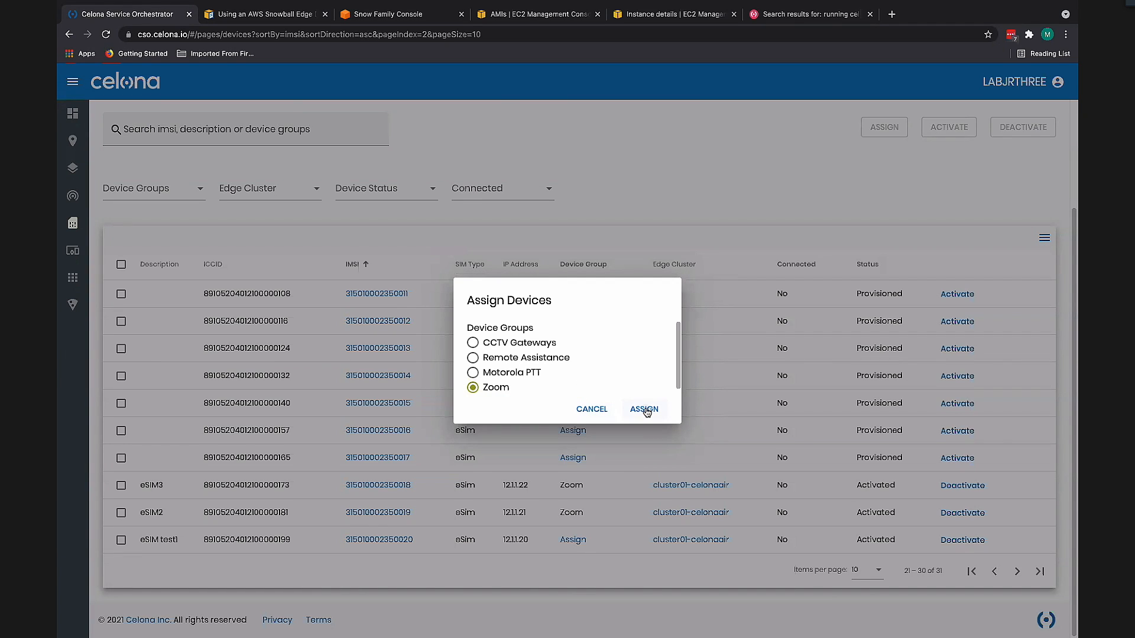
click(643, 409)
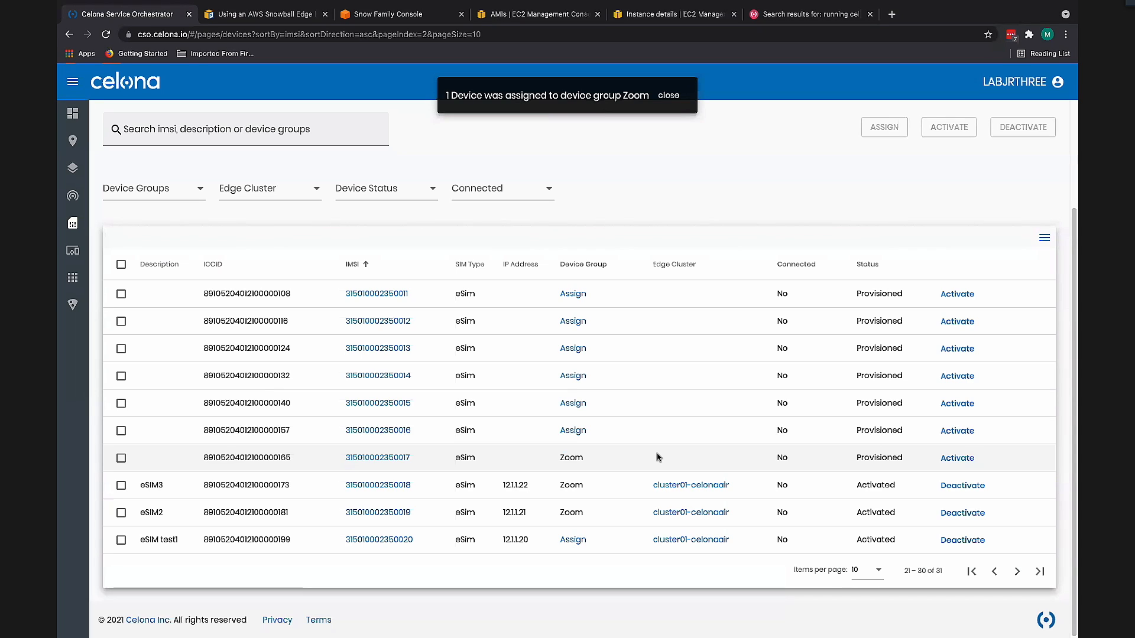
mouse_move(654, 463)
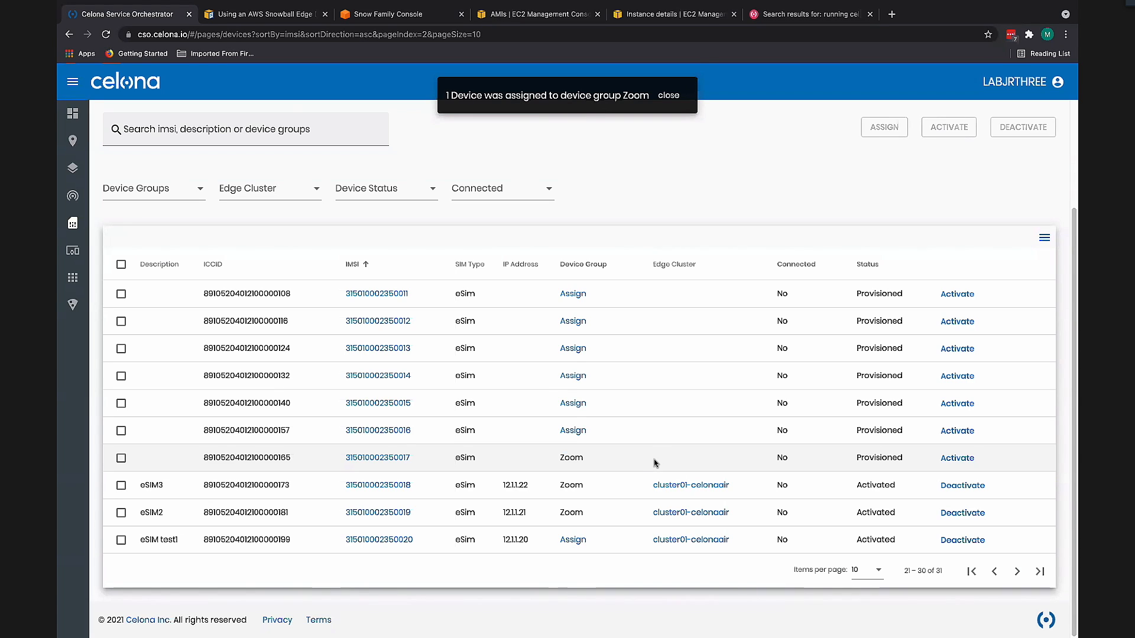
click(666, 94)
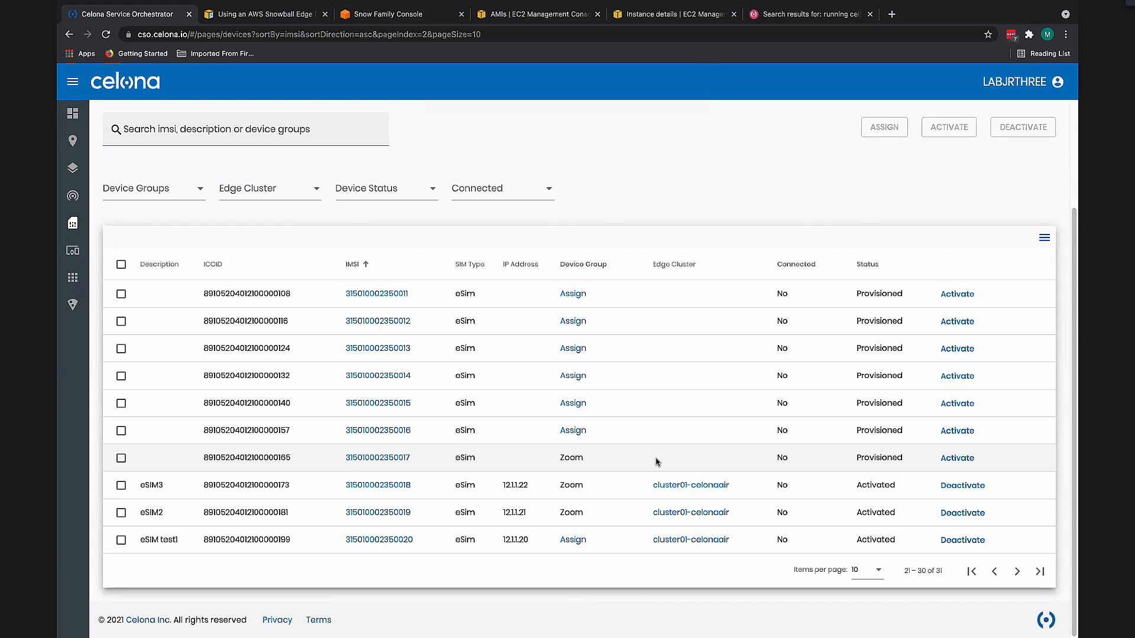
click(377, 457)
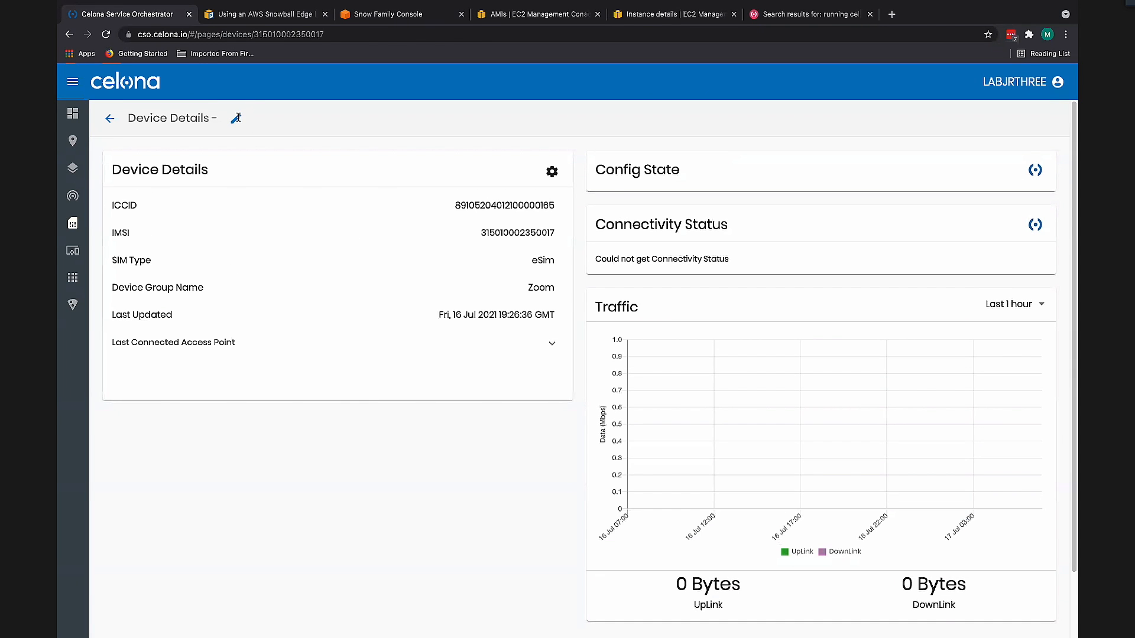
click(236, 118)
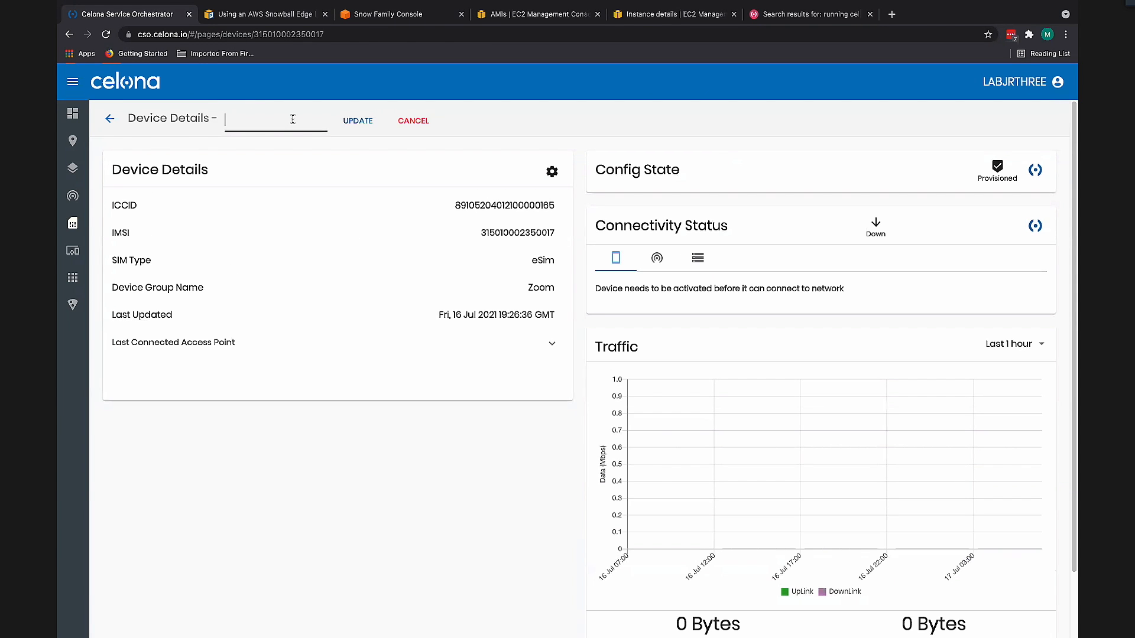
text(es)
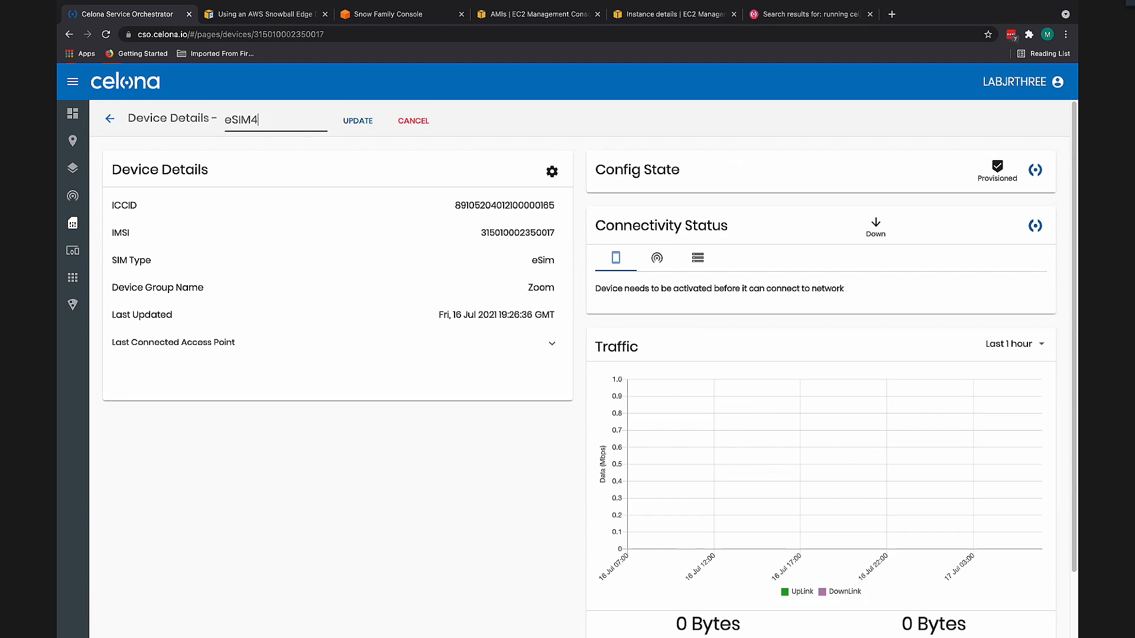
click(357, 120)
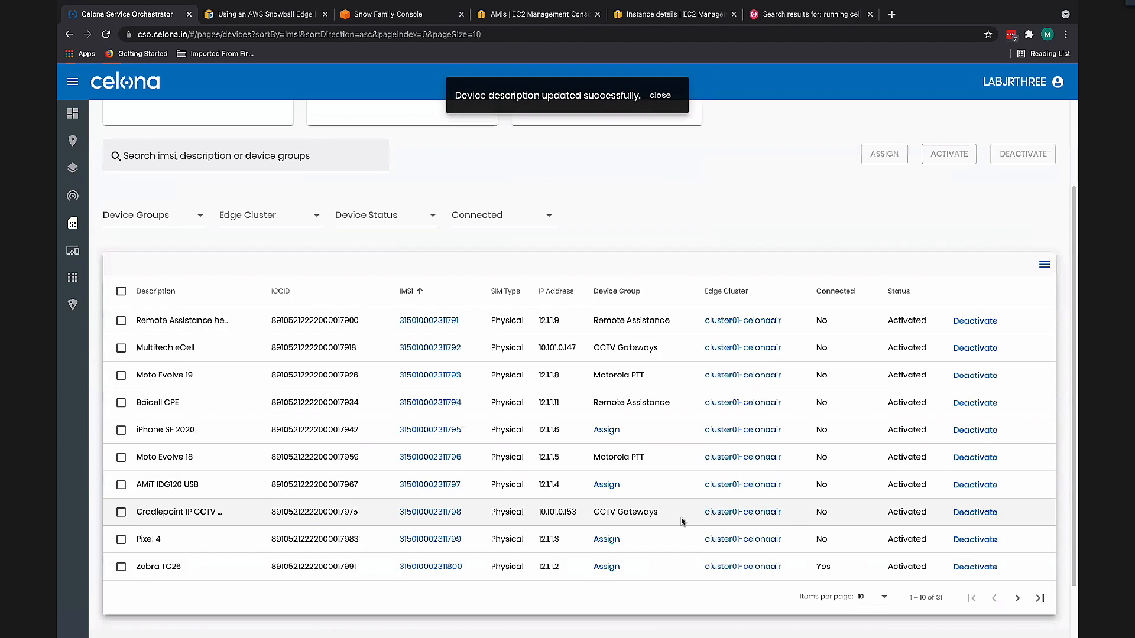
- Activate eSIM4 on edge cluster cluster01-celonaair from the device list
click(1018, 571)
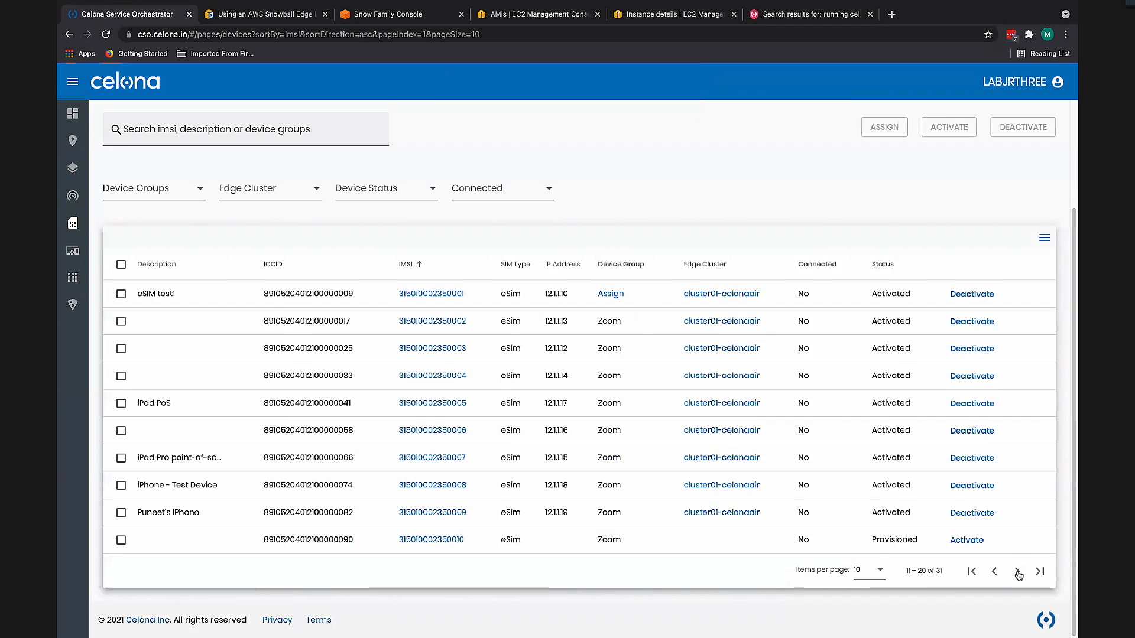
click(1017, 572)
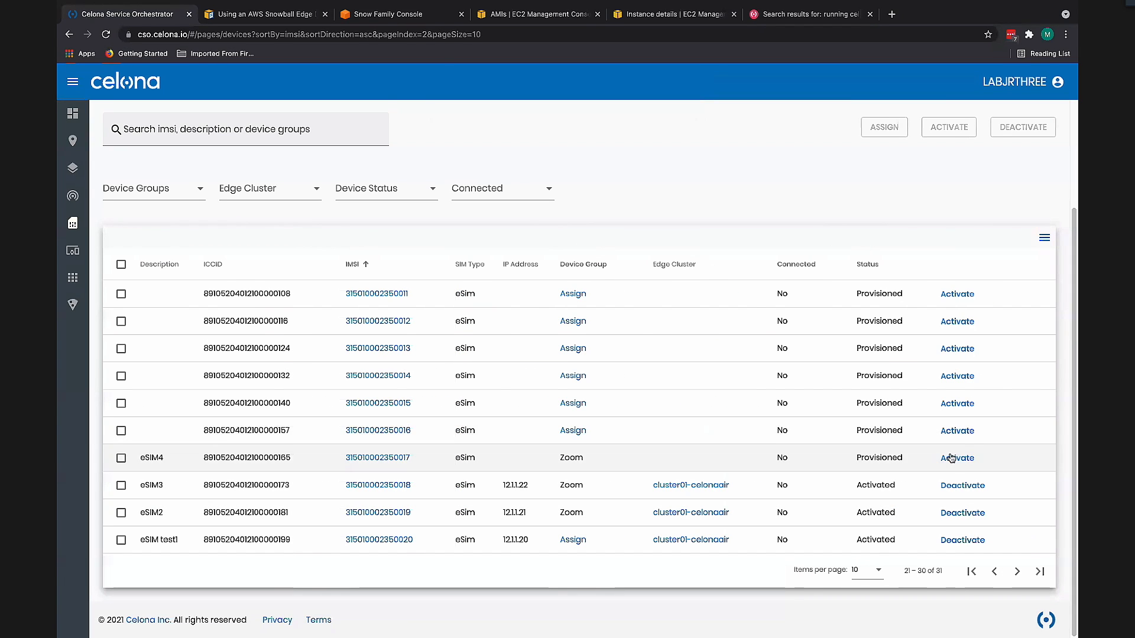
mouse_move(915, 488)
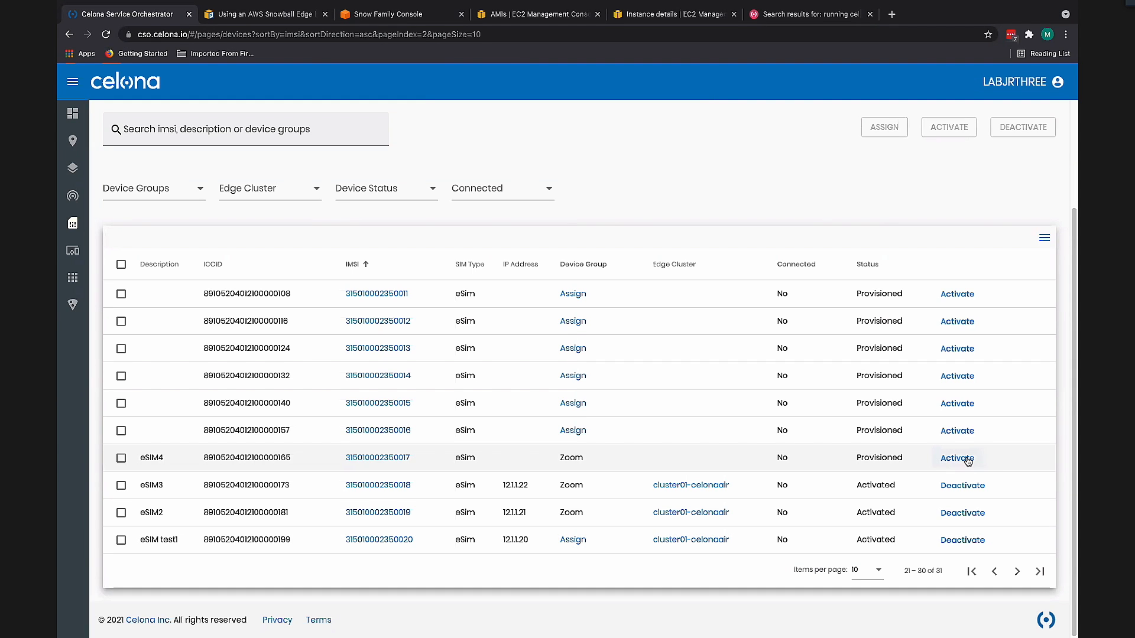
click(956, 458)
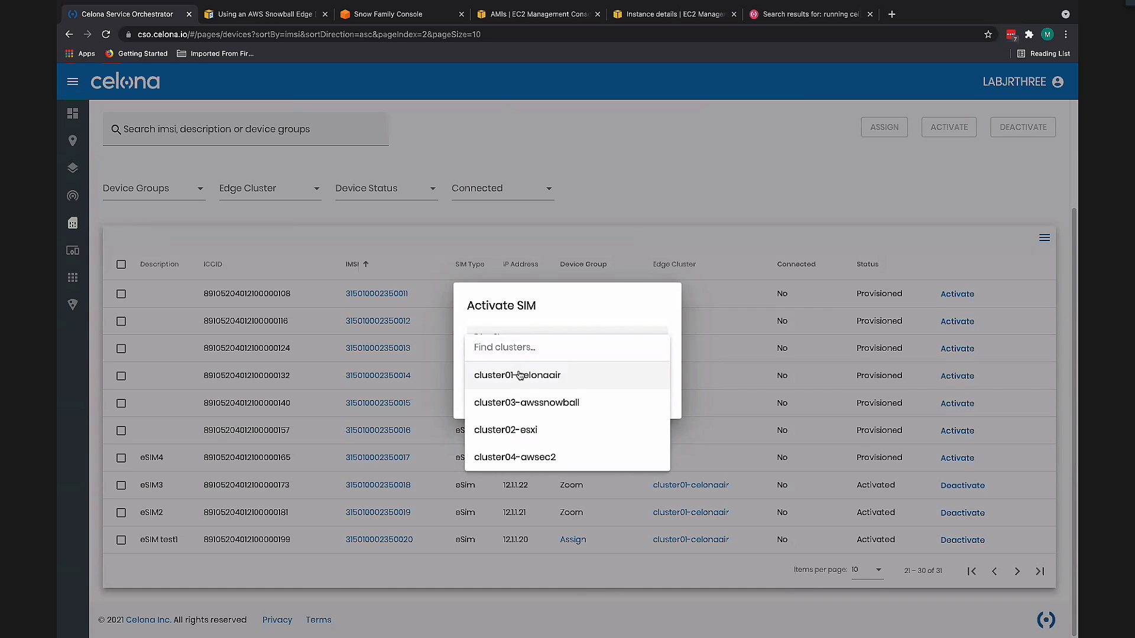
mouse_move(535, 376)
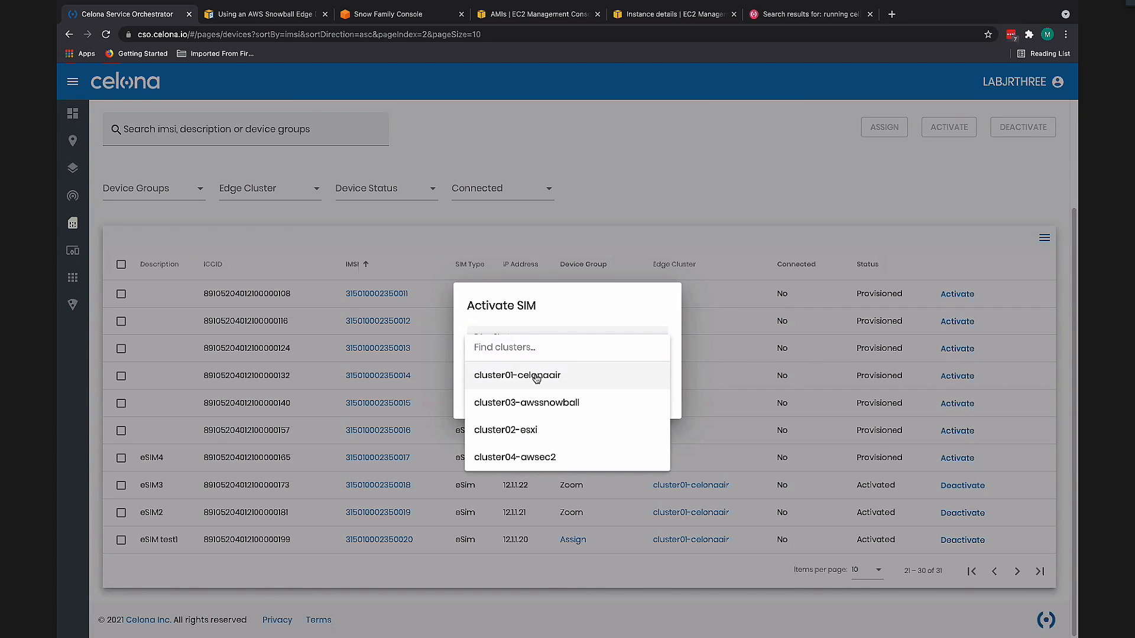
click(517, 375)
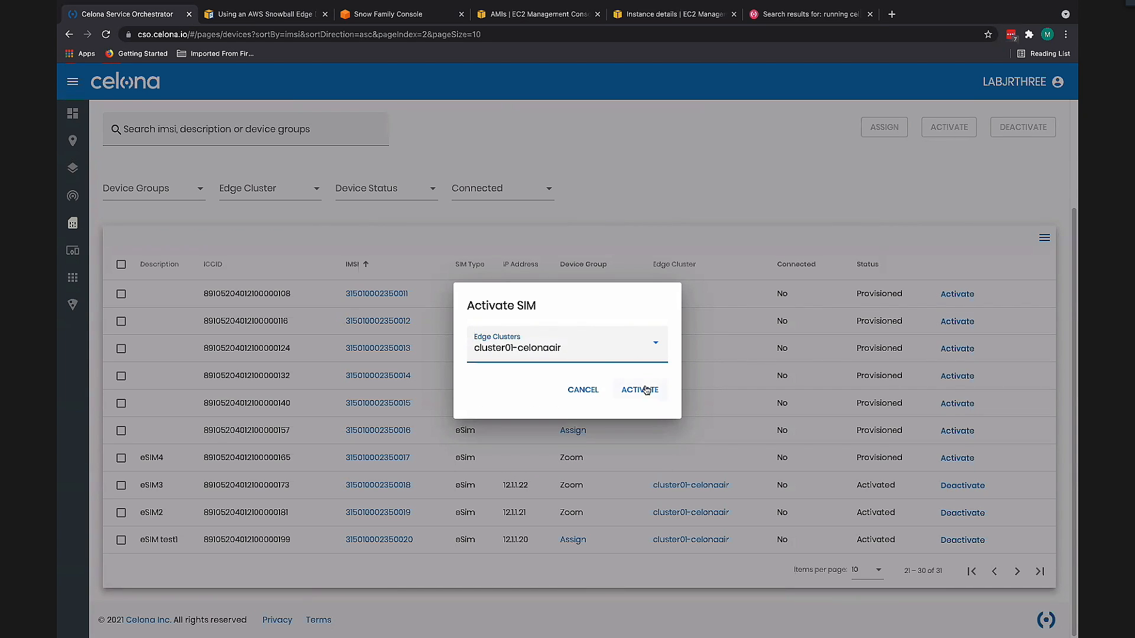
click(643, 388)
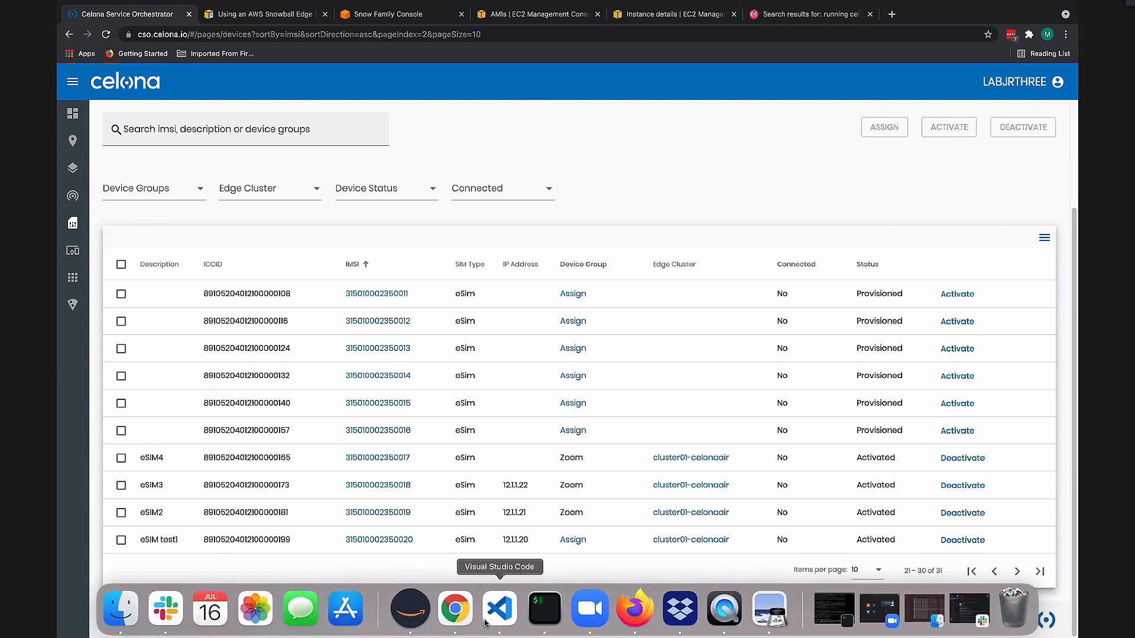
mouse_move(724, 609)
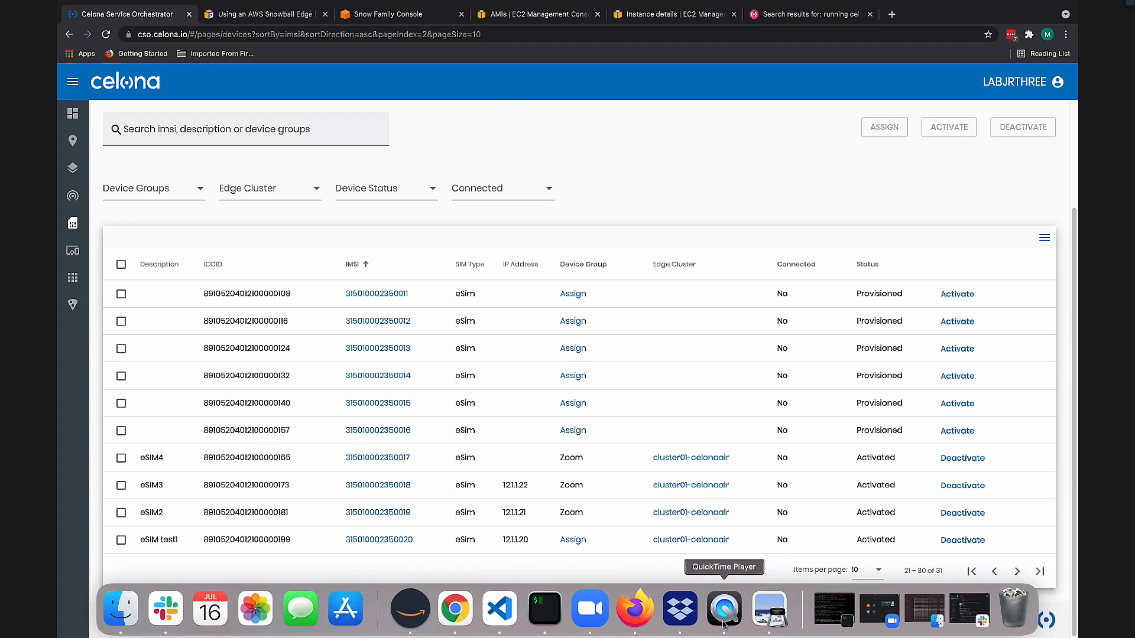
- On the mirrored iPhone, go into Settings > Cellular and start Add Cellular Plan
click(723, 608)
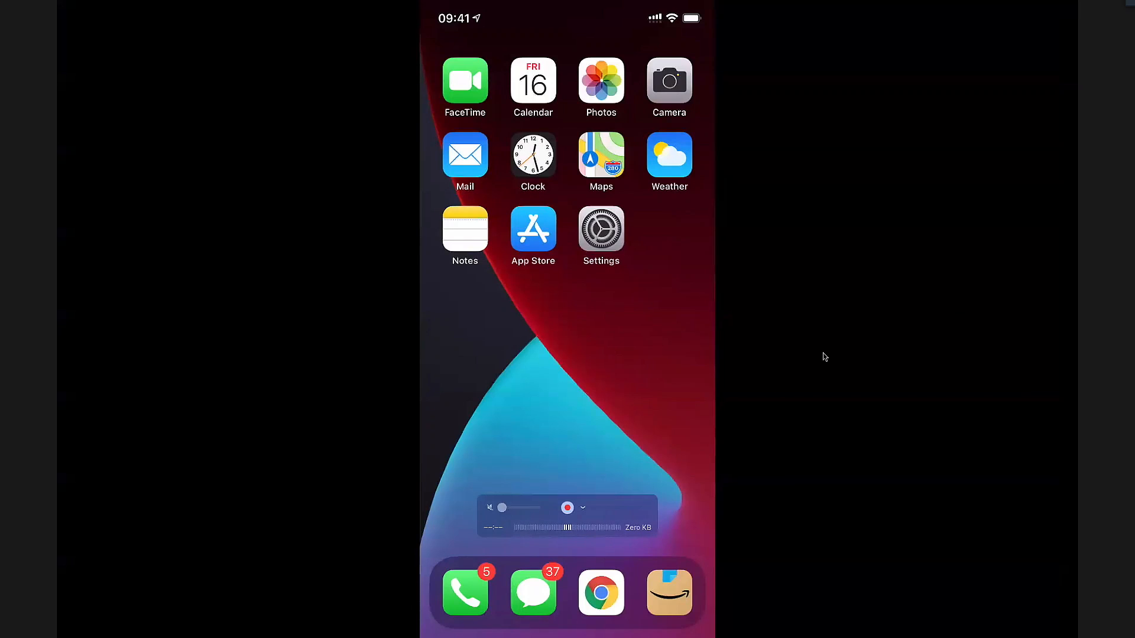
mouse_move(924, 309)
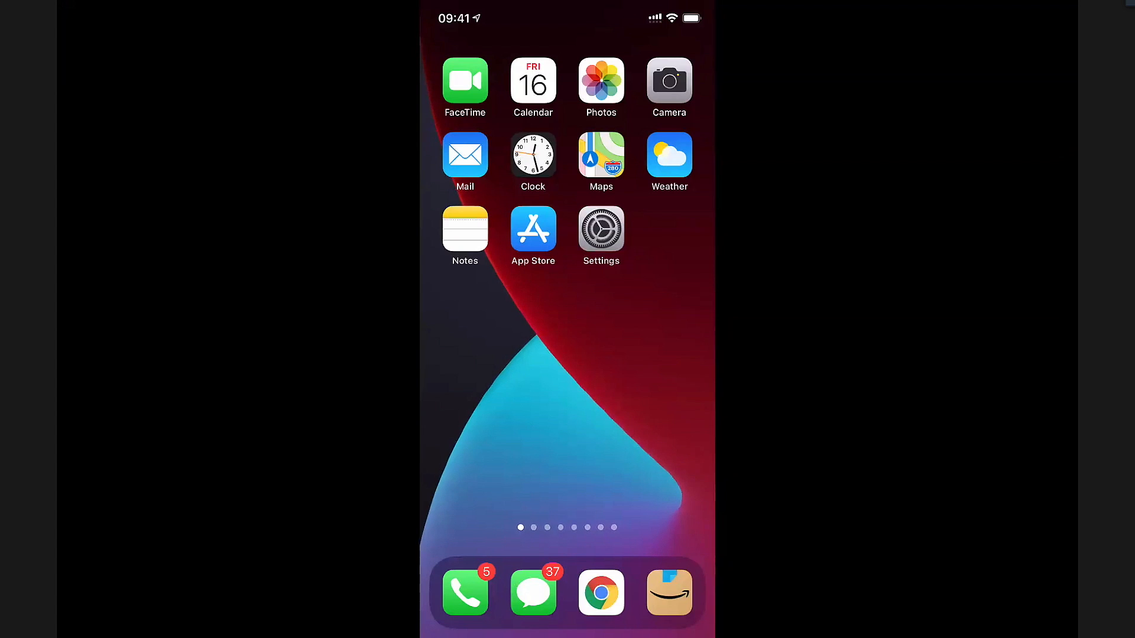
click(601, 228)
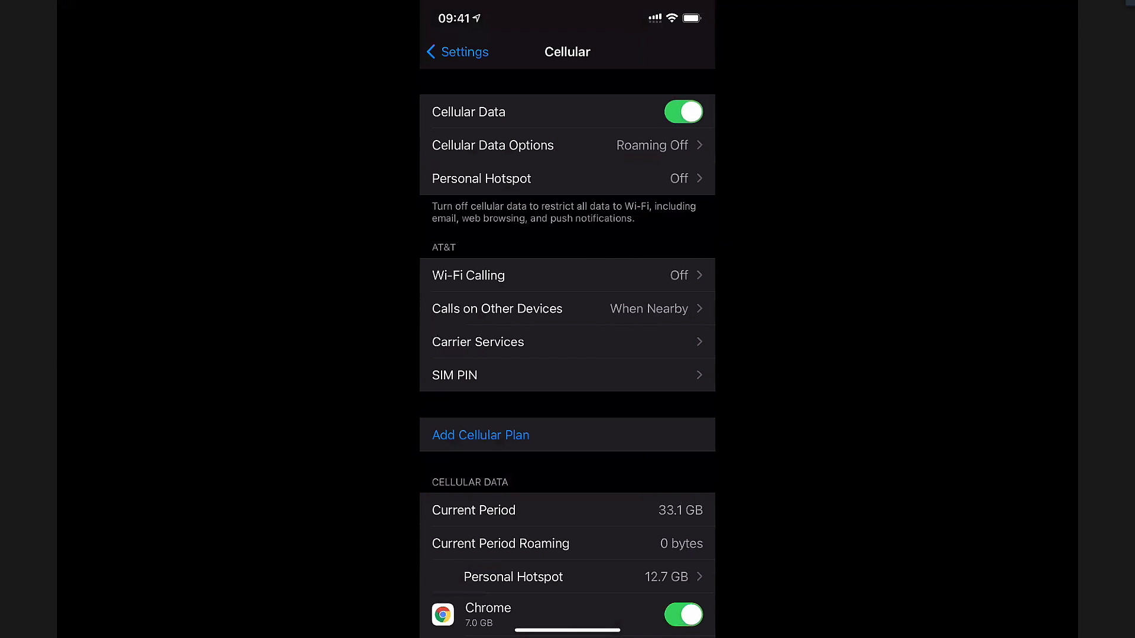
click(480, 435)
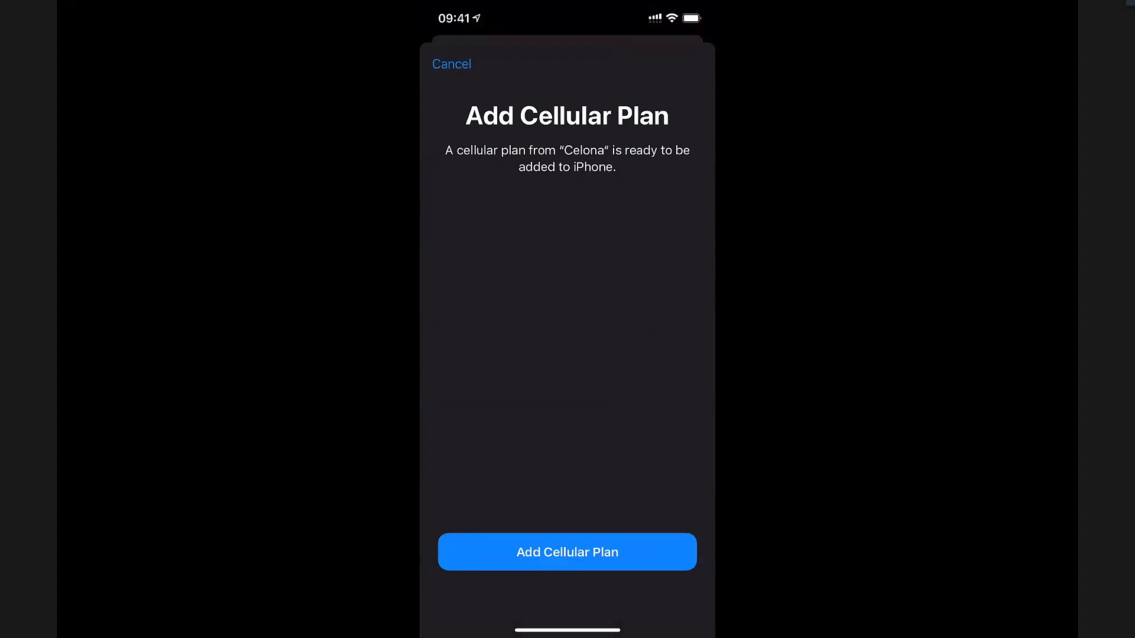
- Add the offered Celona plan, label it Celona, and confirm the plan labels
click(566, 552)
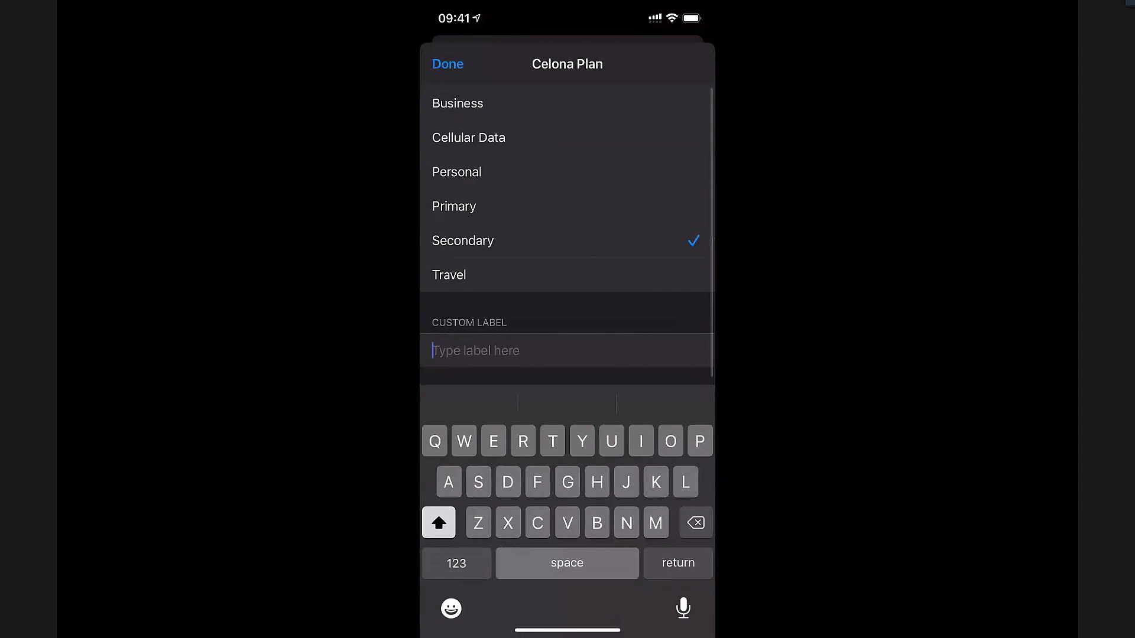
text(Ce)
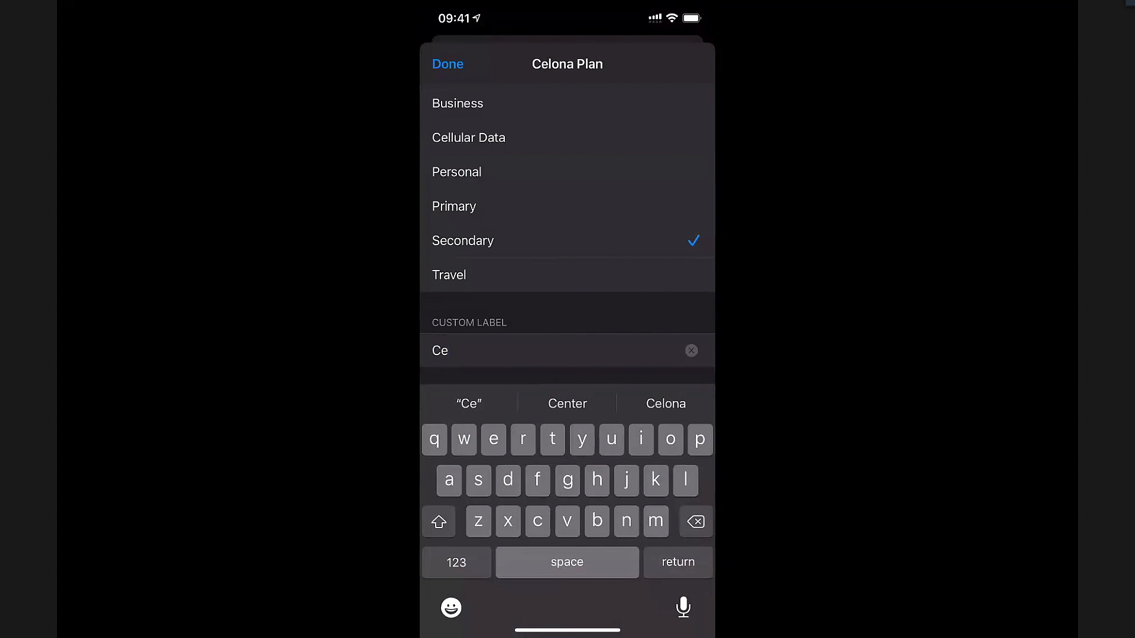
text(lo)
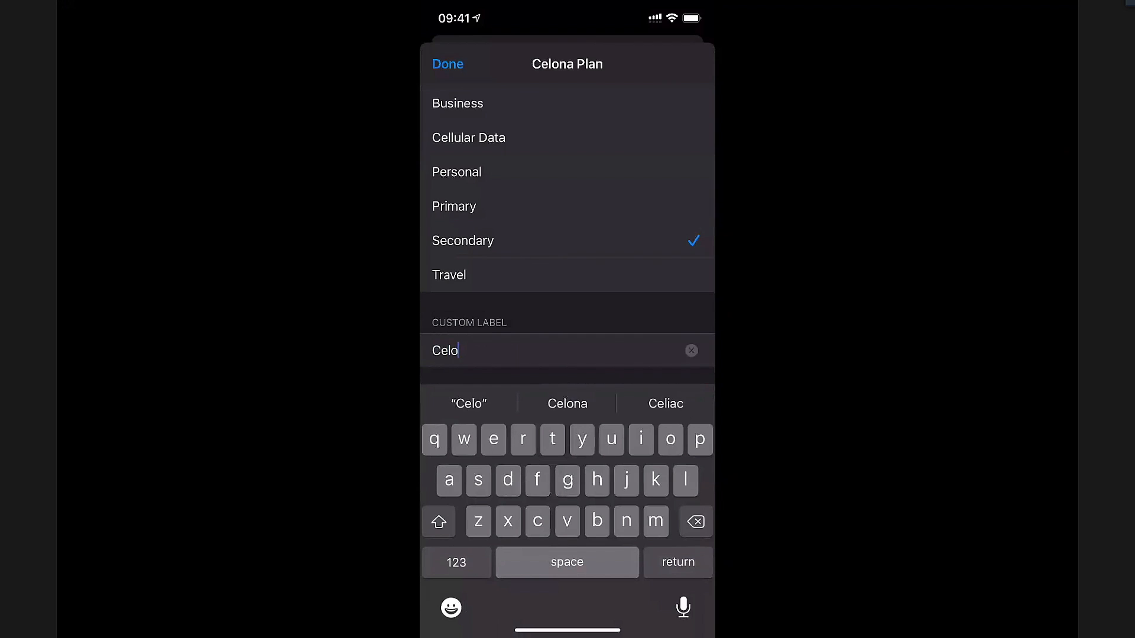
click(567, 403)
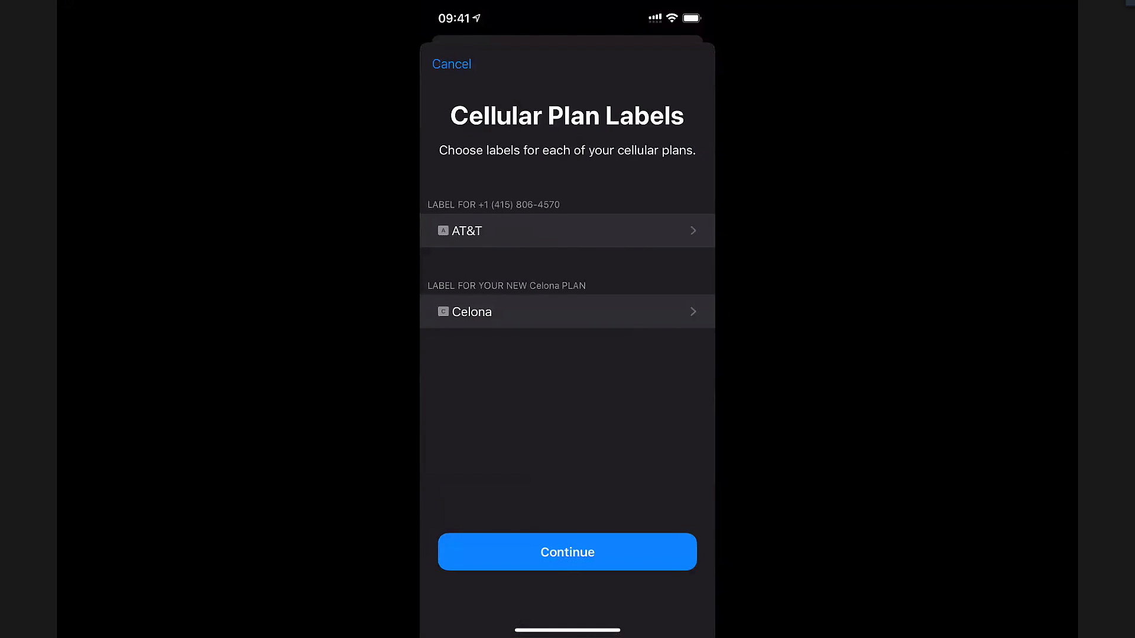
click(566, 552)
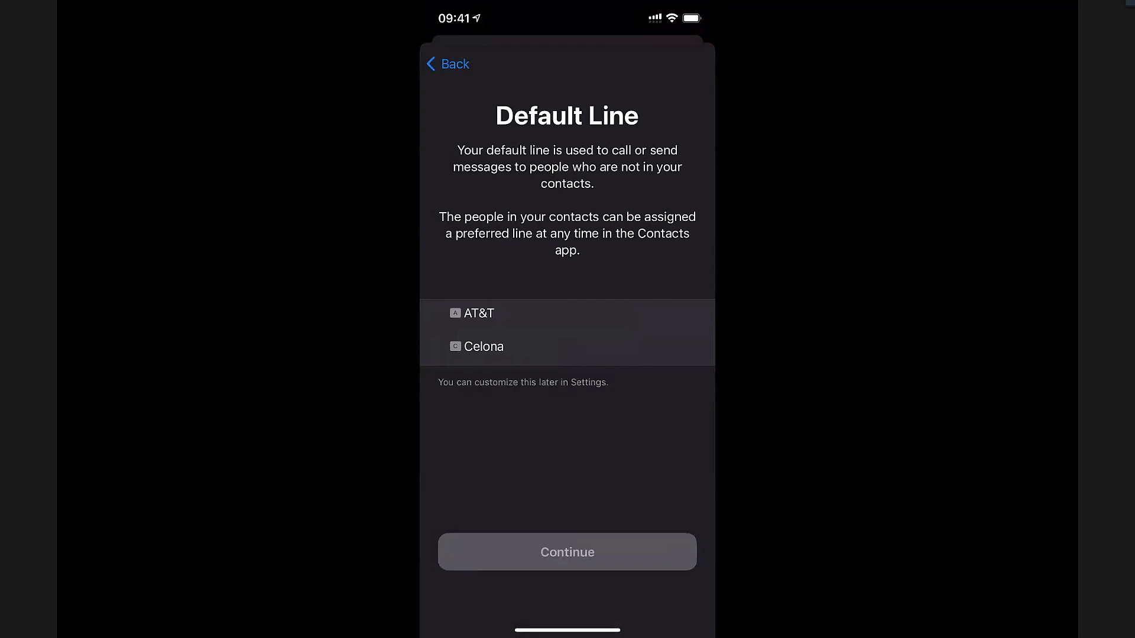
- Keep the default line and iMessage choices, set Celona as the cellular data line with data switching off, and finish setup
click(566, 552)
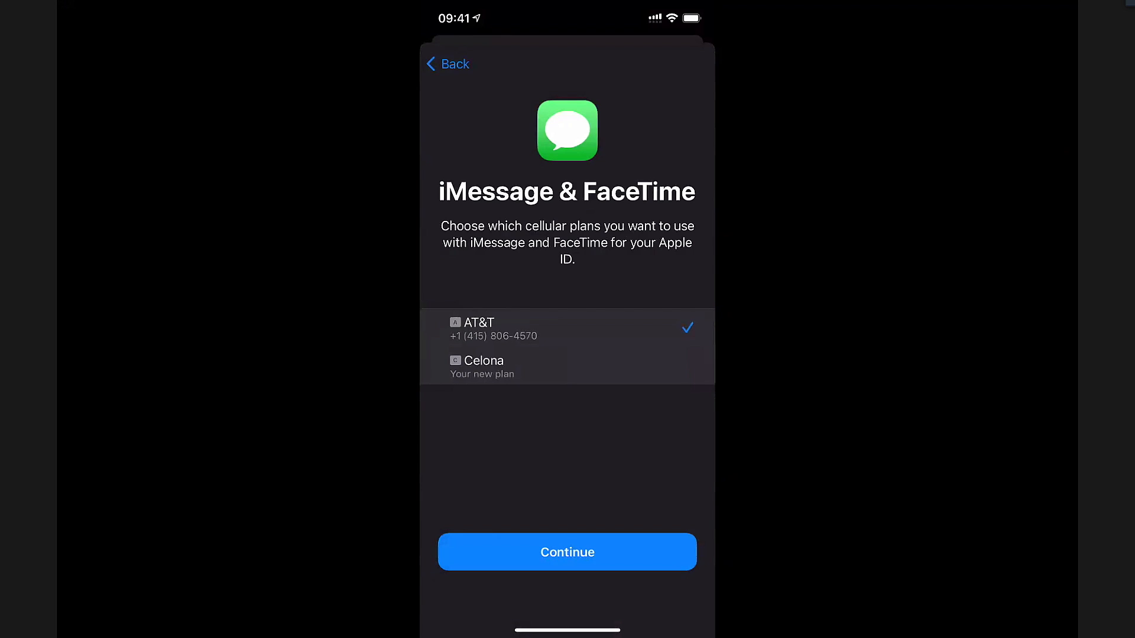
click(566, 552)
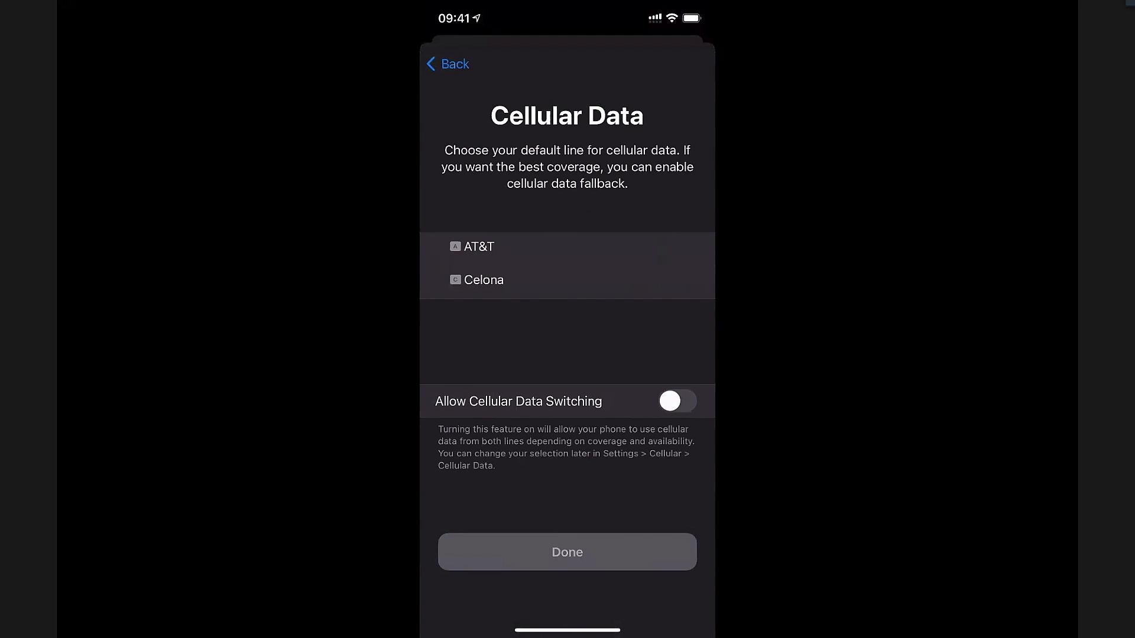
click(485, 280)
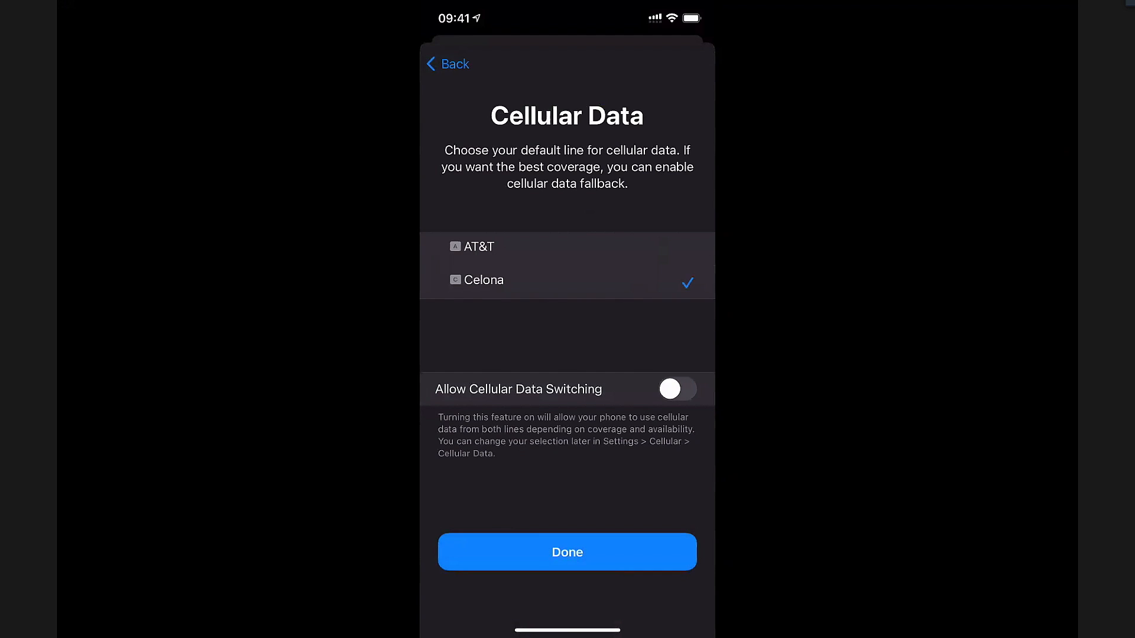
click(676, 389)
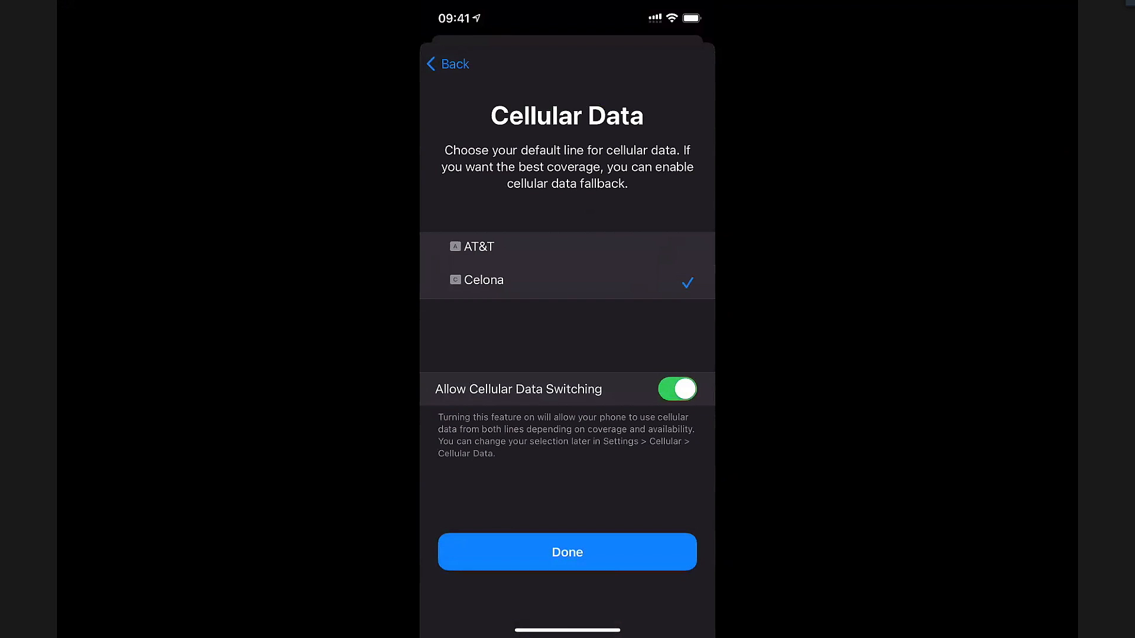
click(676, 389)
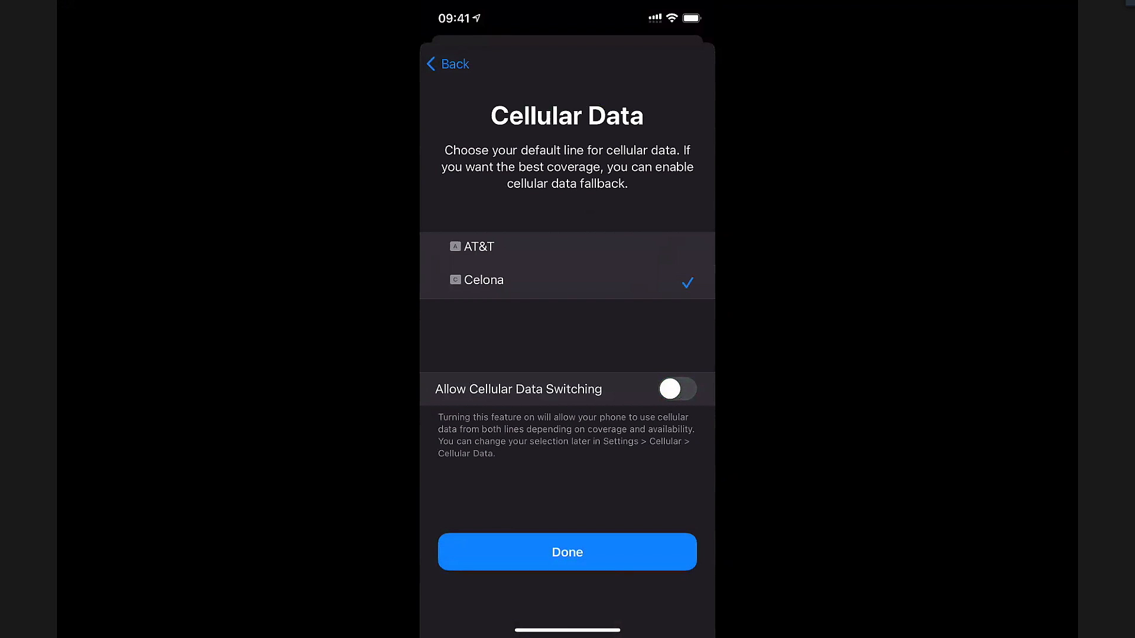
click(566, 551)
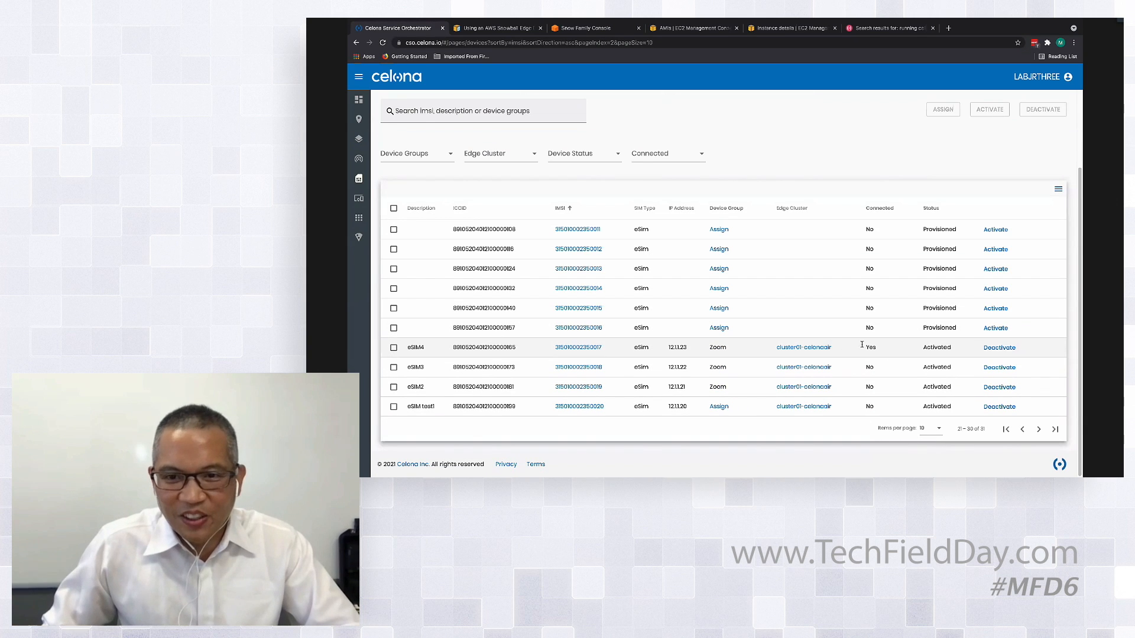
- Return to the Celona device list where eSIM4 shows connected at 12.1.1.23
double_click(870, 348)
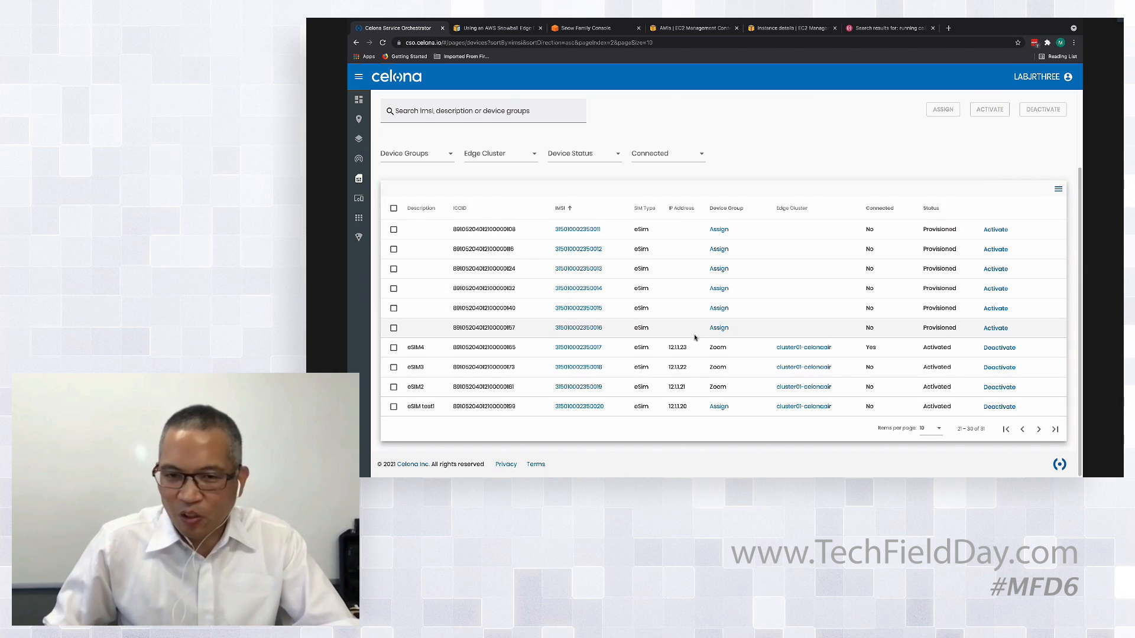
mouse_move(824, 289)
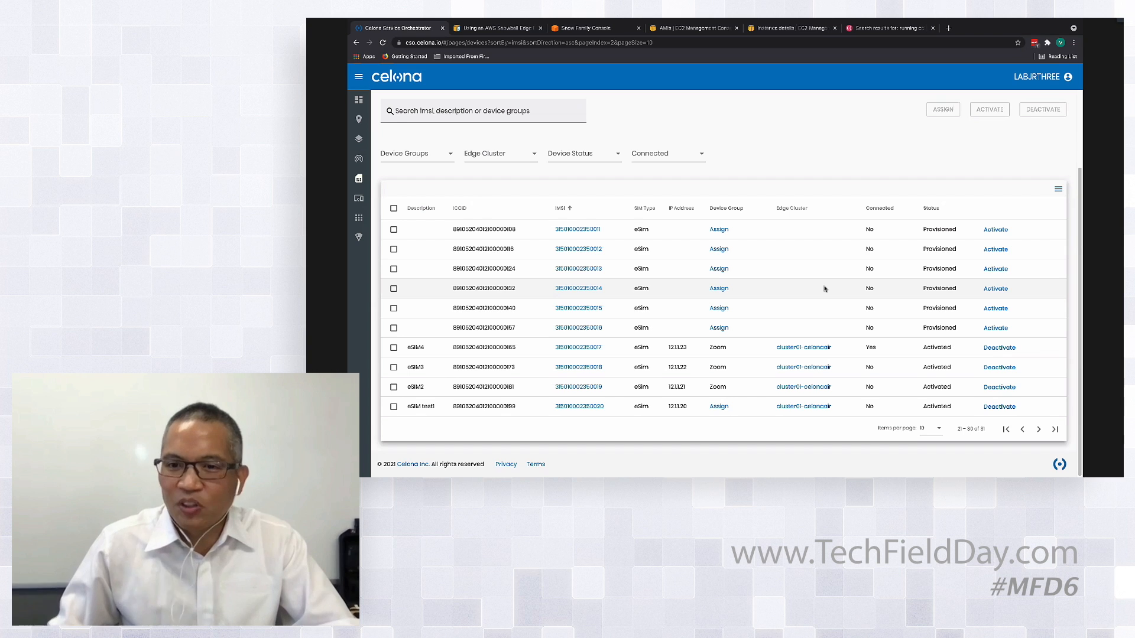